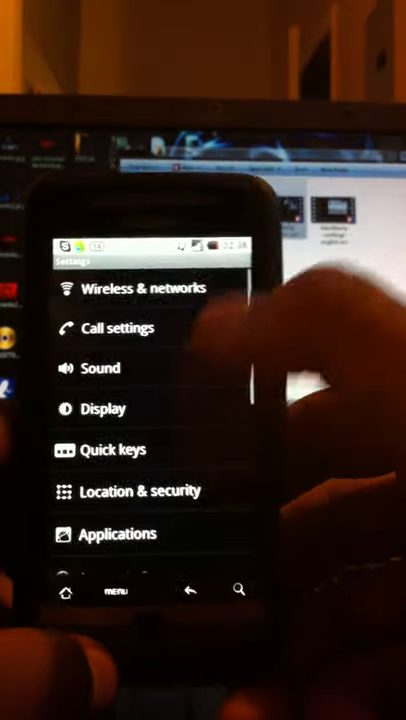
Open the Wireless & networks settings page from the Settings list.
left_click(143, 288)
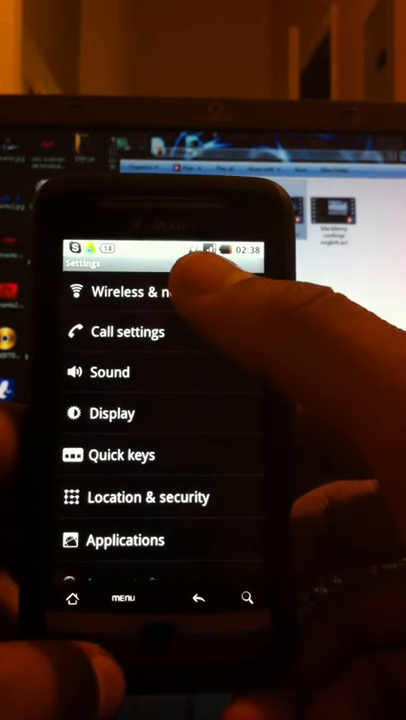
left_click(135, 291)
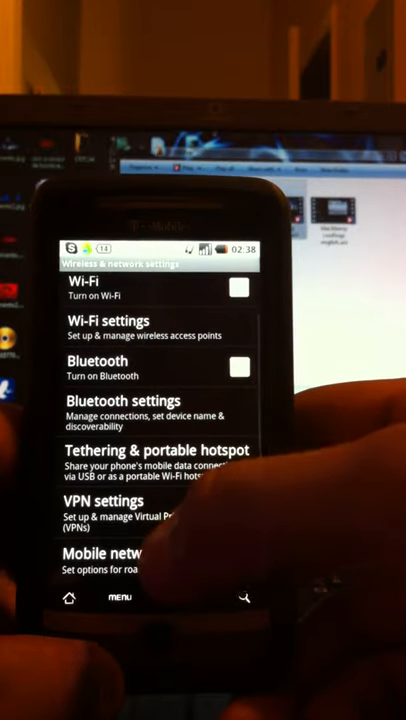
Open Mobile networks to reach Access Point Names and a new APN form.
left_click(110, 553)
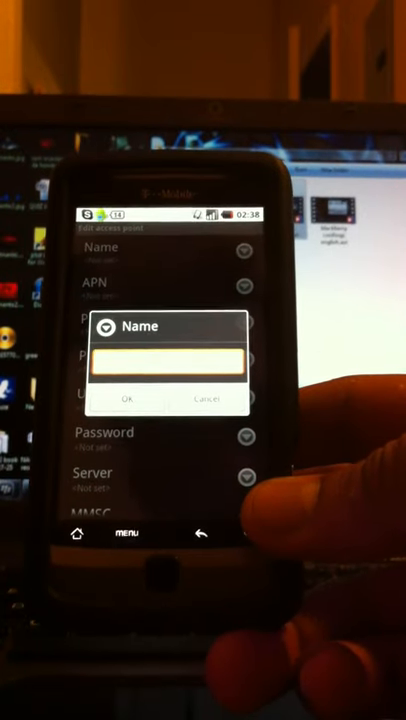
Enter the new access point's Name, APN and proxy IP address.
left_click(168, 360)
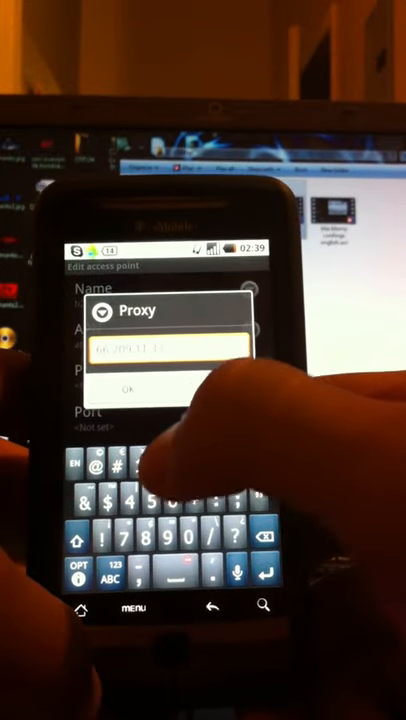
Save the proxy and set the access point's port to 80.
left_click(133, 387)
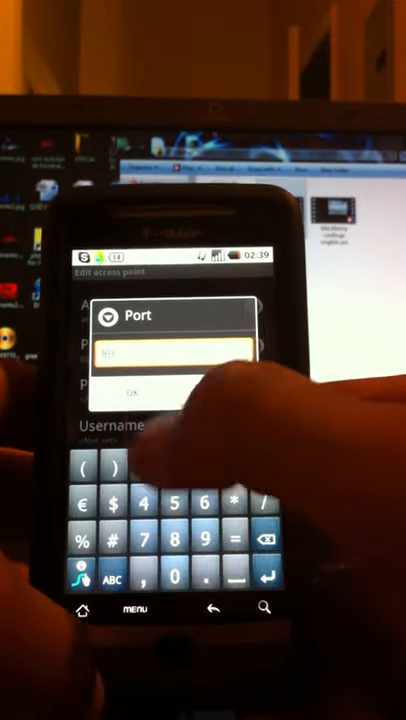
left_click(135, 388)
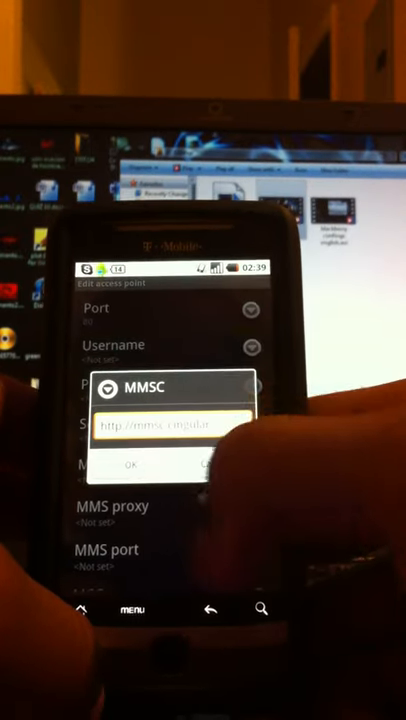
left_click(175, 423)
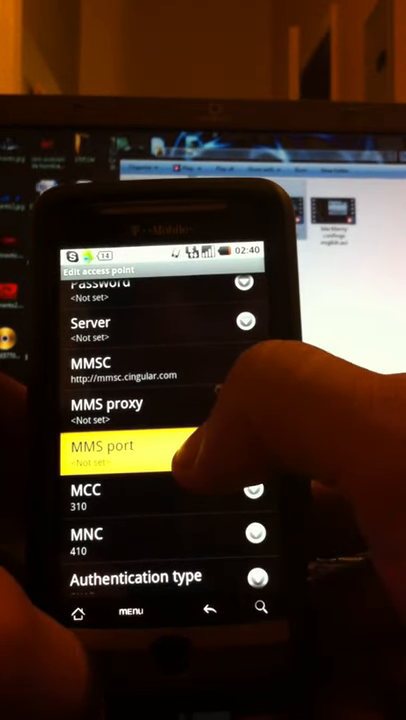
Set MMS proxy to 66.209.11.33 and start entering the MMS port.
left_click(107, 410)
type("66.209.11.33")
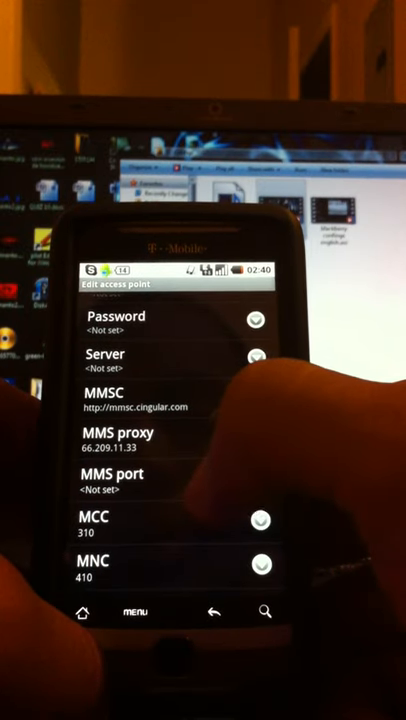
left_click(117, 474)
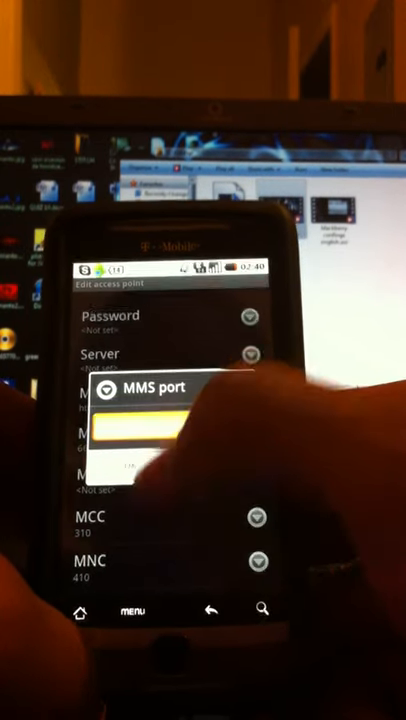